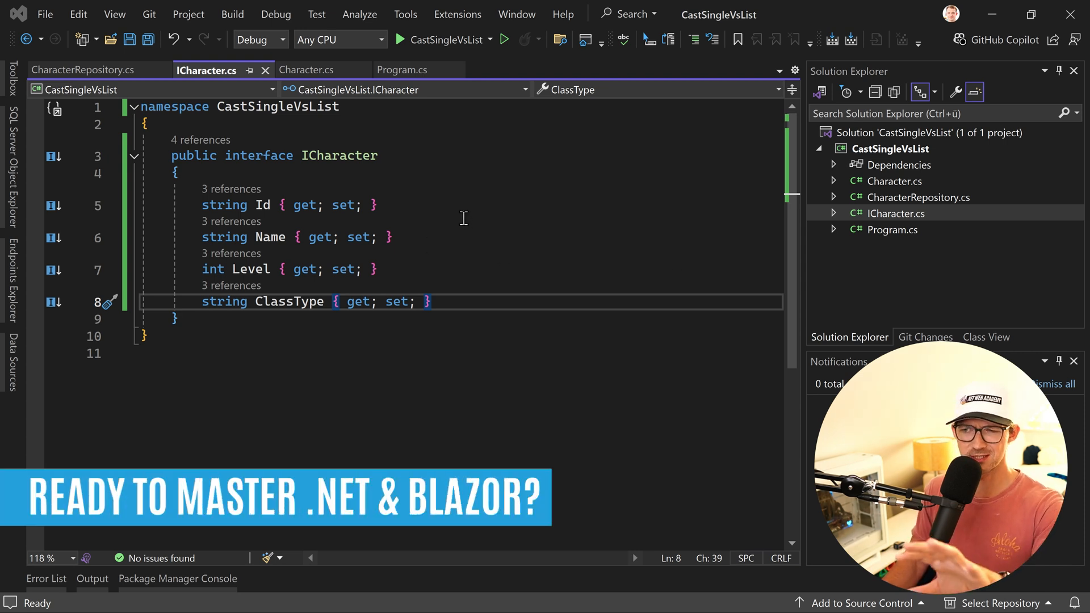
pyautogui.moveTo(501, 218)
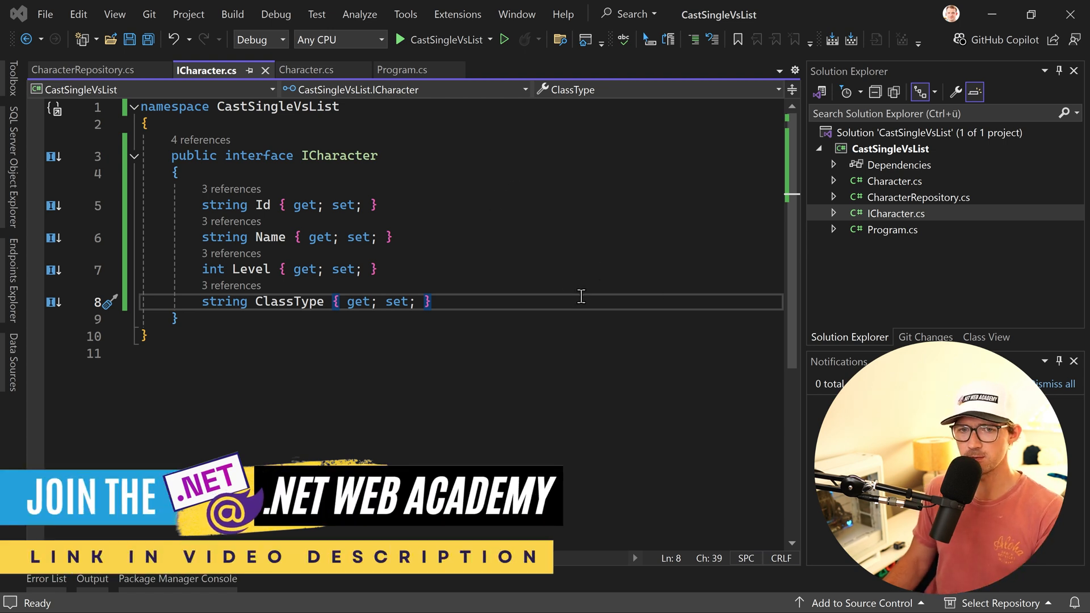
pyautogui.moveTo(888, 242)
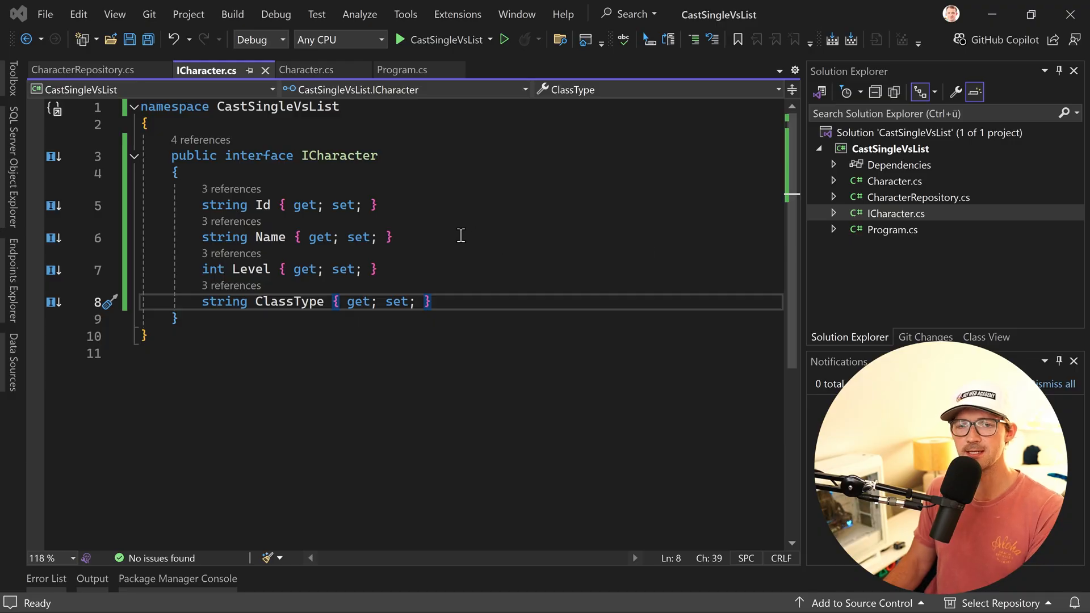
pyautogui.moveTo(372, 176)
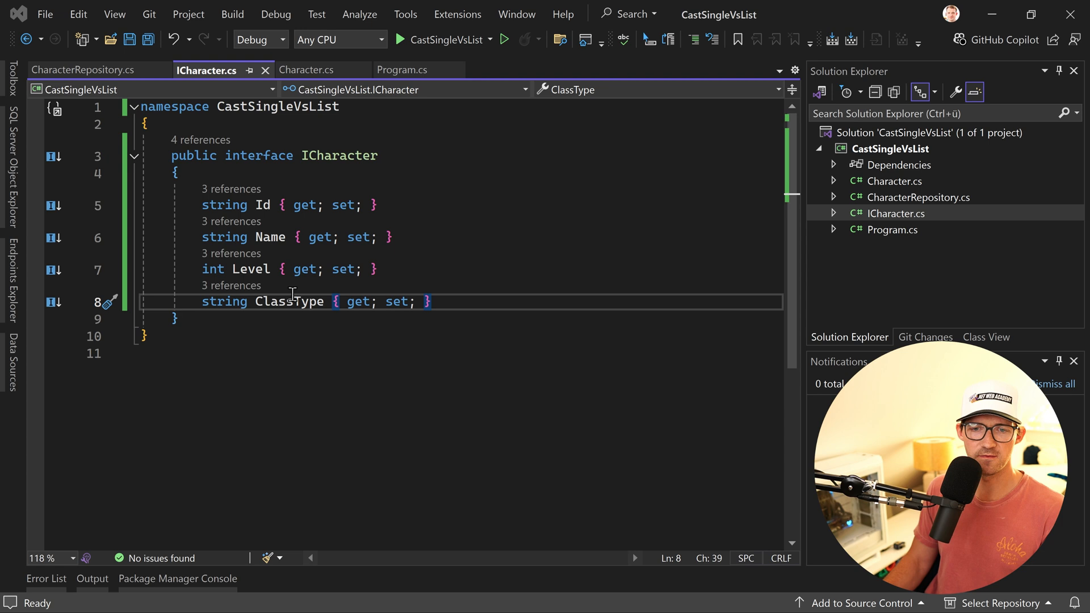
# Inspect the Character type in CharacterRepository.cs, then bring up Program.cs with its PrintCharacter method.
pyautogui.click(304, 70)
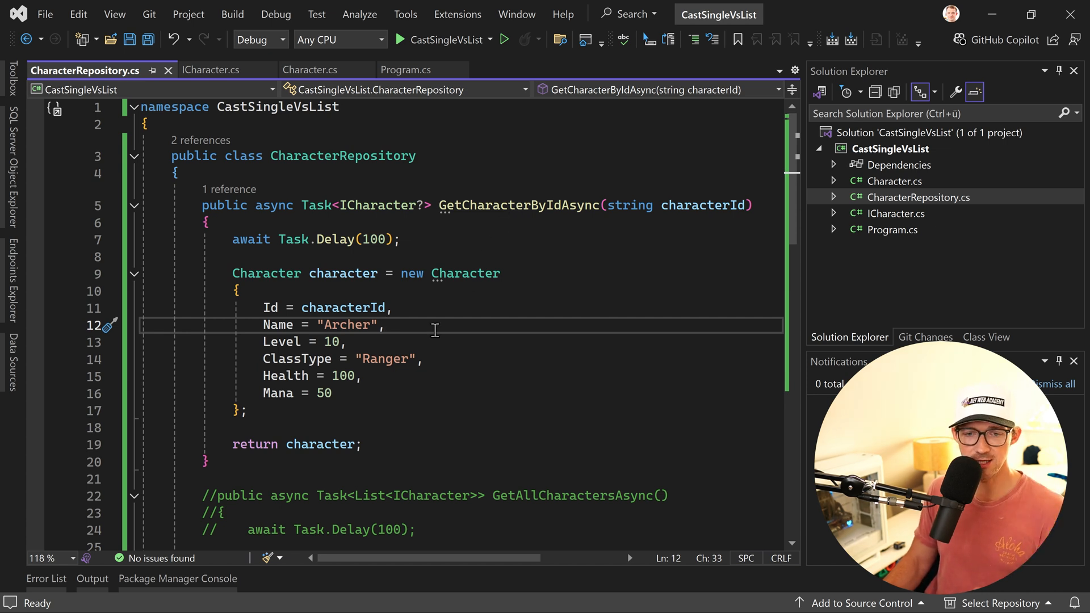
pyautogui.moveTo(338, 205)
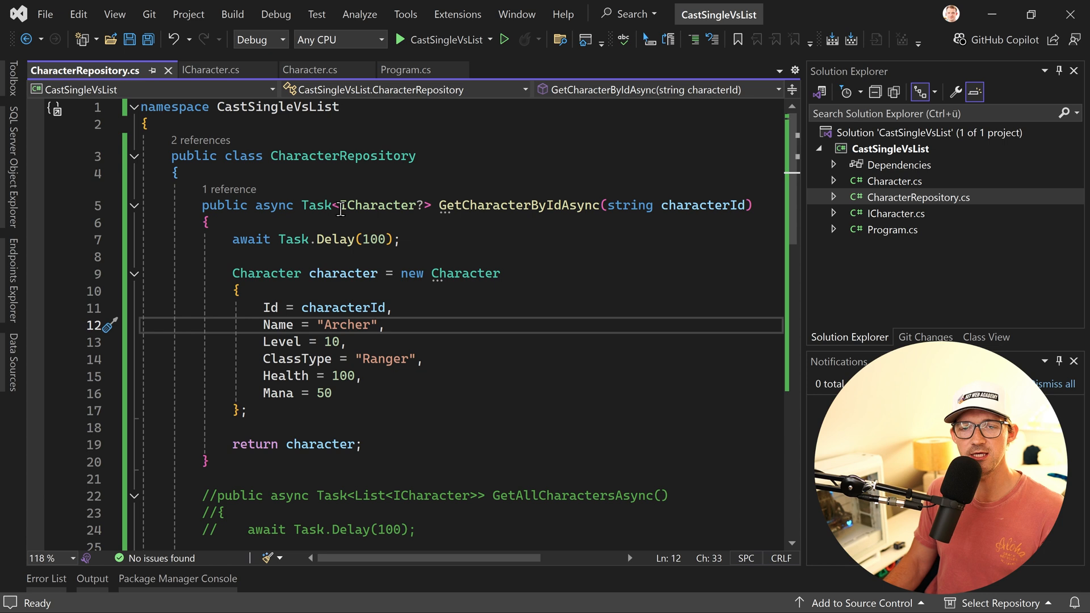
pyautogui.doubleClick(378, 205)
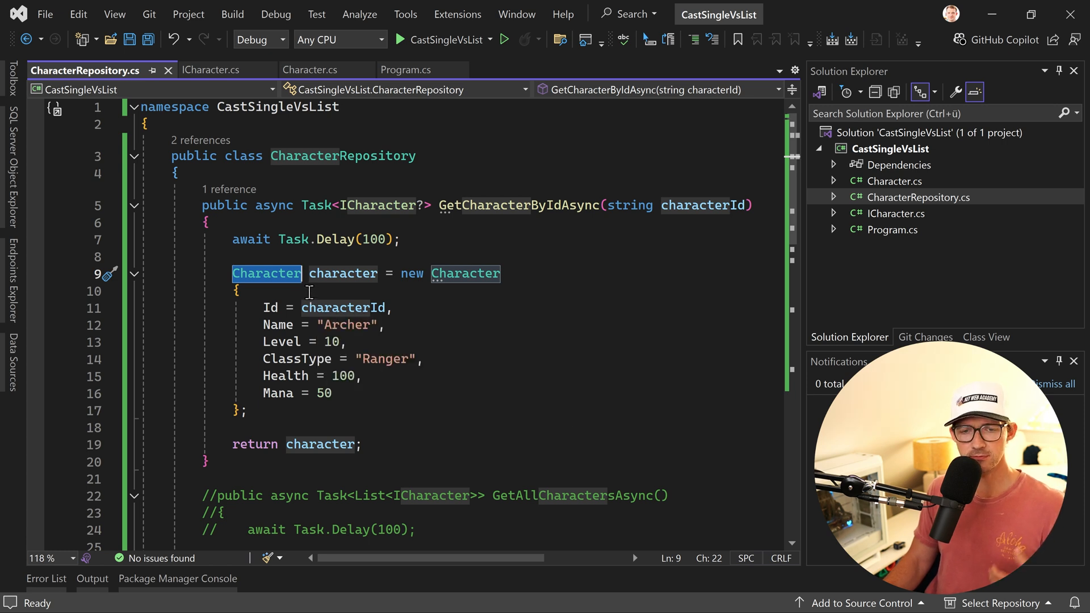
pyautogui.moveTo(312, 281)
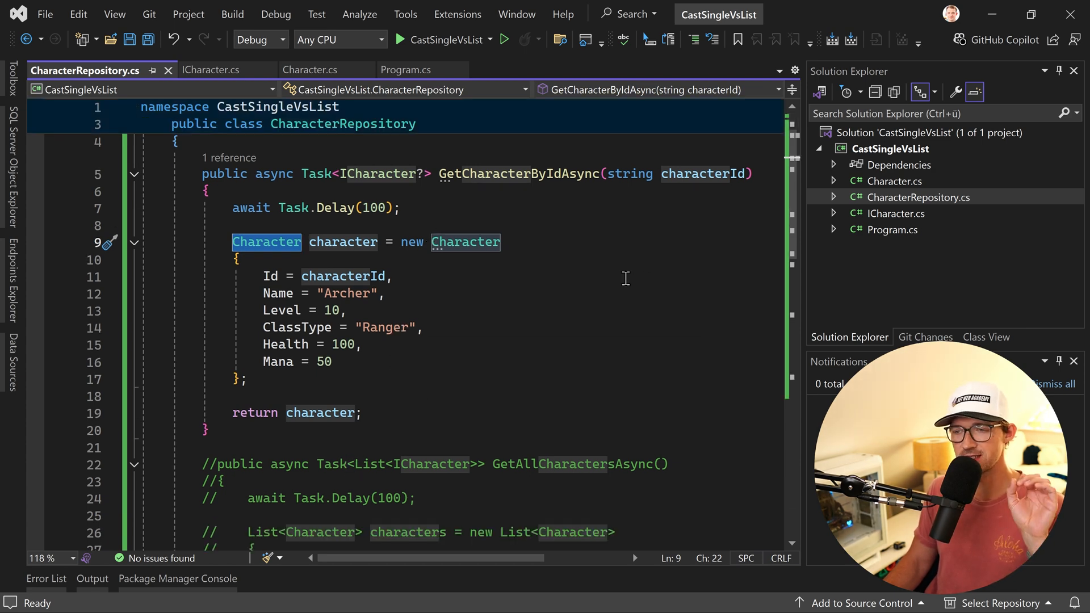
pyautogui.click(402, 69)
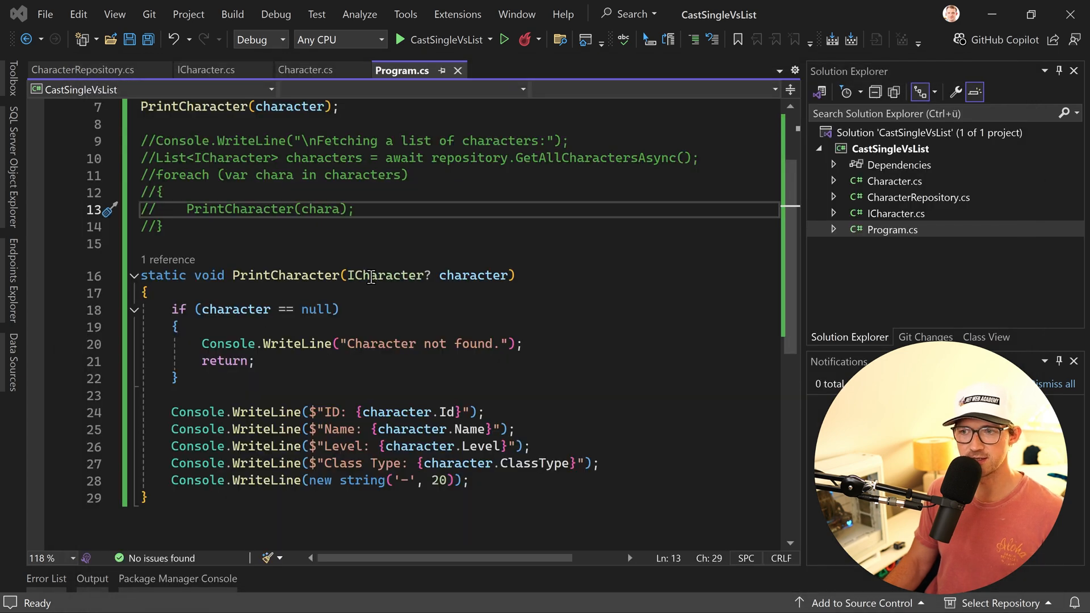
# Return to CharacterRepository.cs and uncomment the GetAllCharactersAsync method.
pyautogui.click(86, 69)
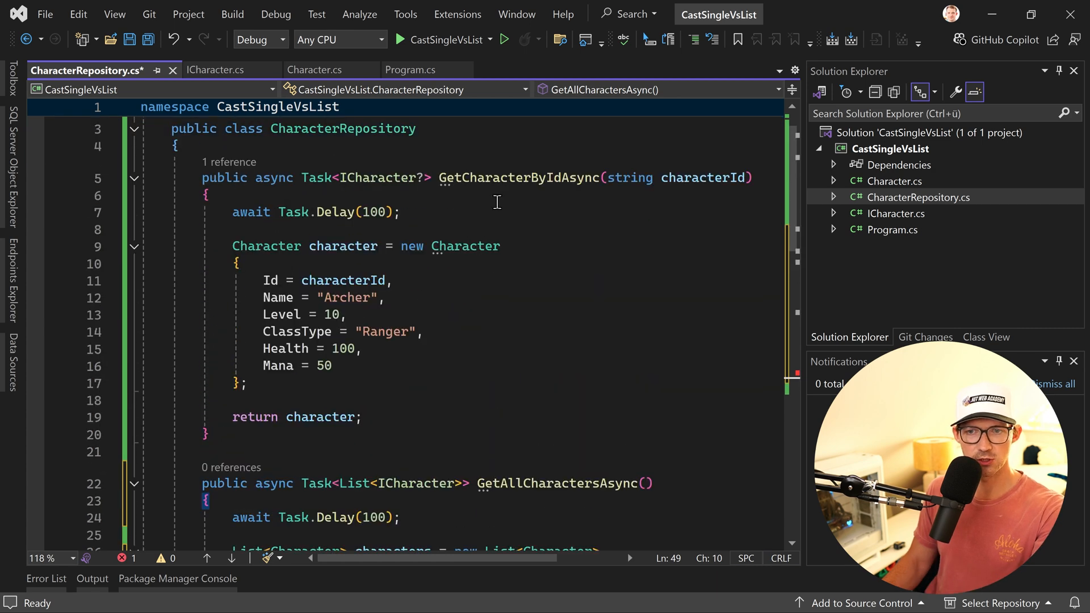
# Build a List<Character> holding the Warrior and Mage entries and return it from GetAllCharactersAsync.
pyautogui.scroll(-3)
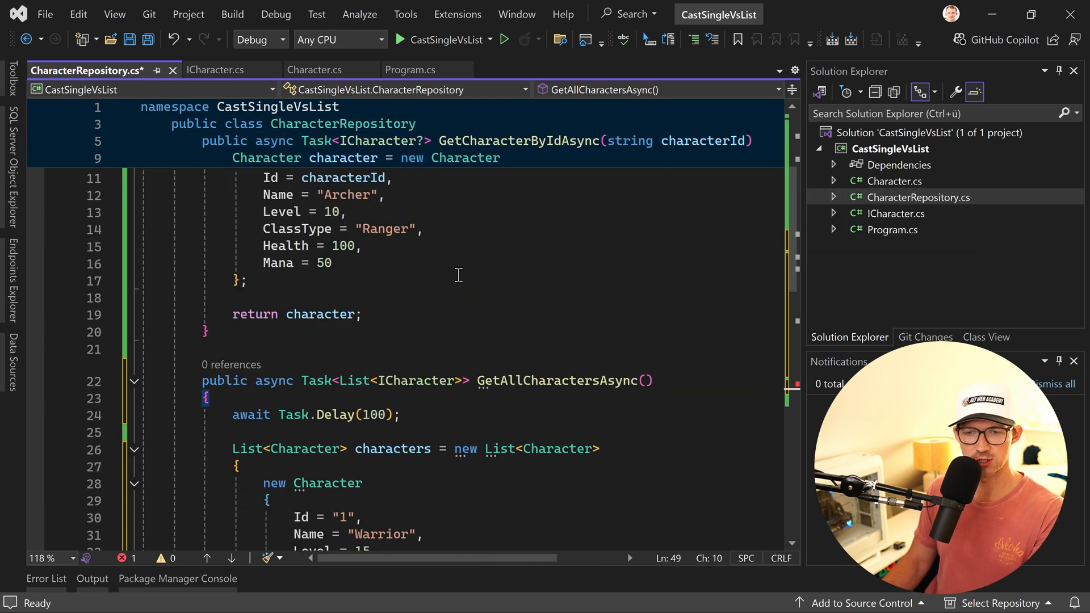
pyautogui.scroll(-3)
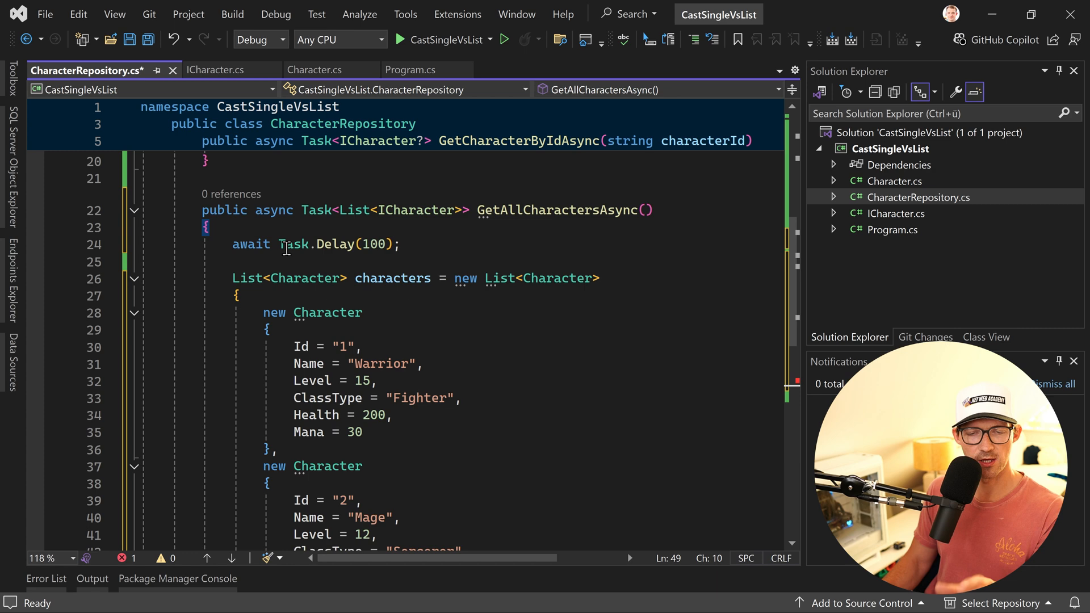
pyautogui.scroll(-3)
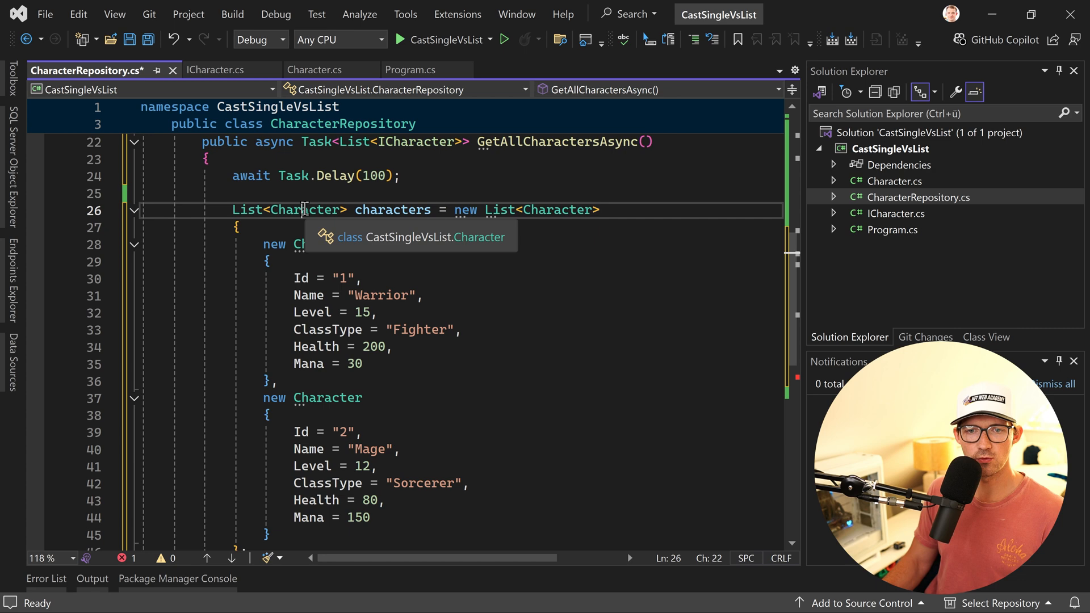
pyautogui.doubleClick(303, 210)
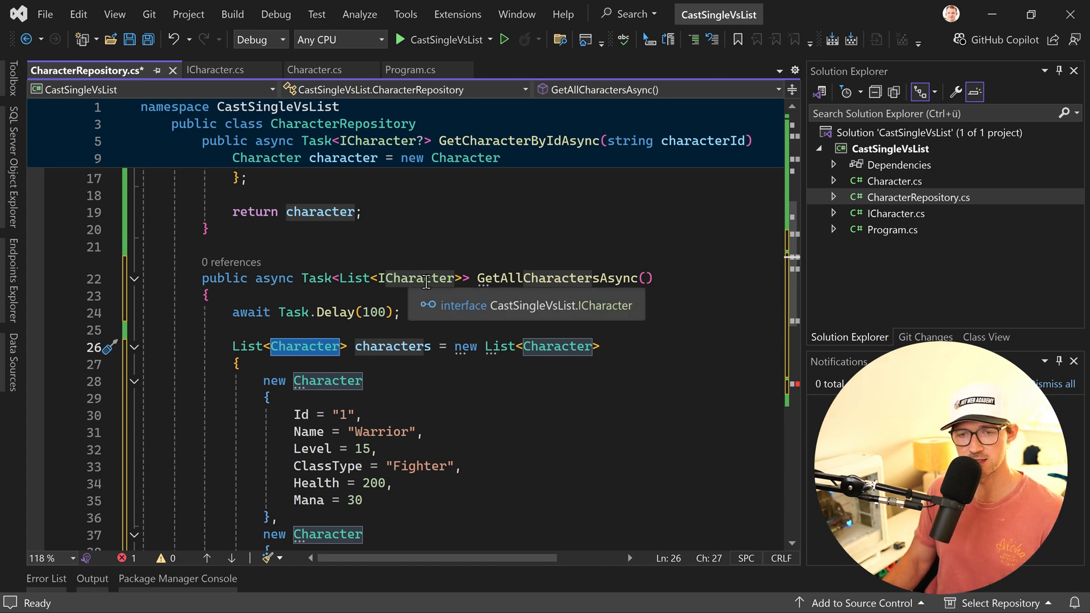
pyautogui.scroll(-3)
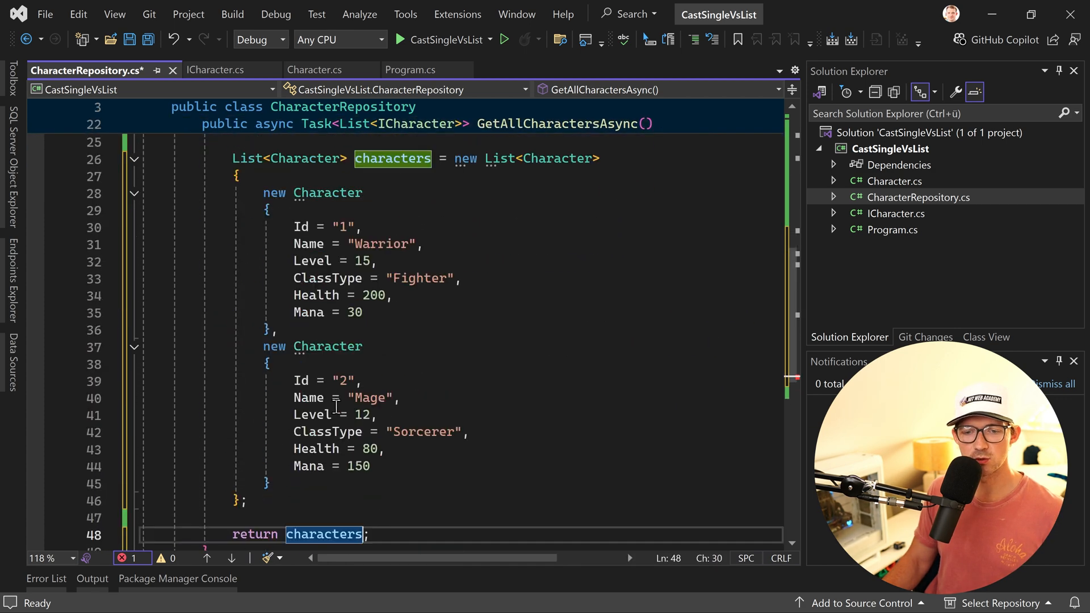
pyautogui.scroll(-3)
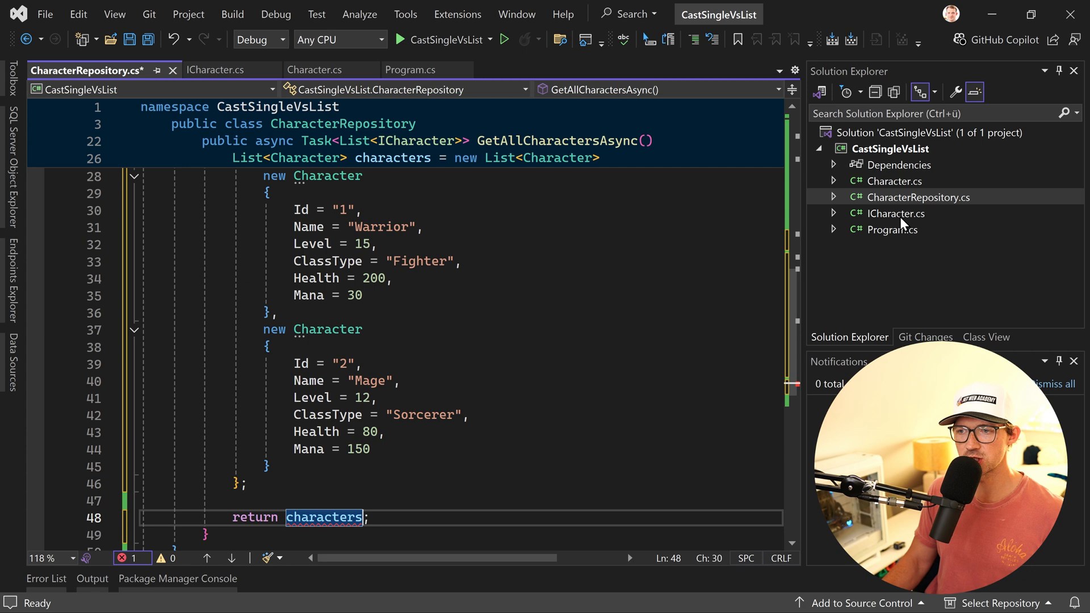
# Review Program.cs, which calls GetAllCharactersAsync and prints each character.
pyautogui.click(405, 70)
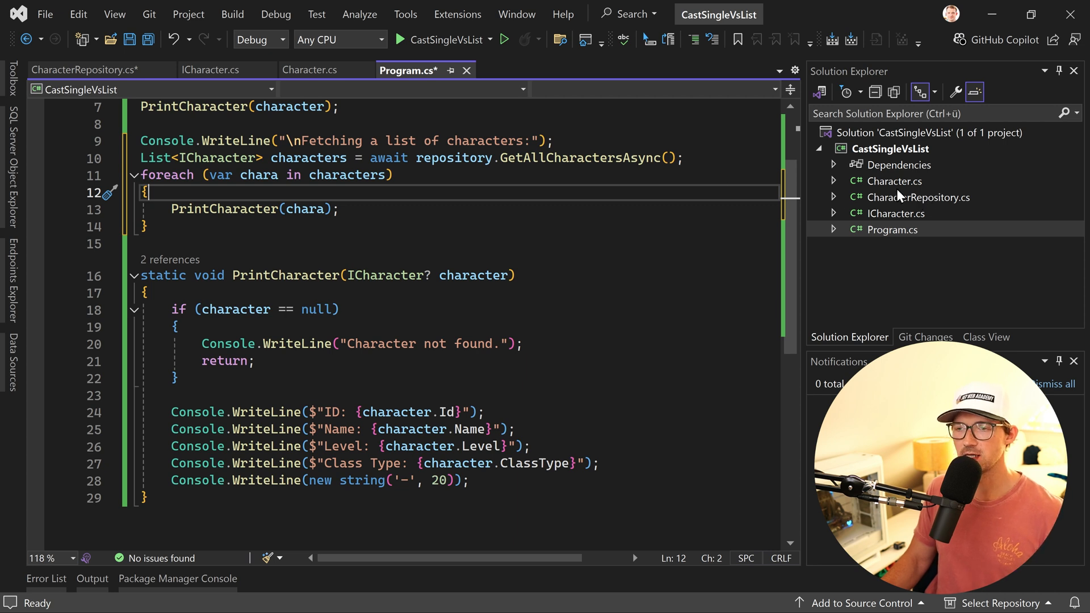
pyautogui.moveTo(892, 189)
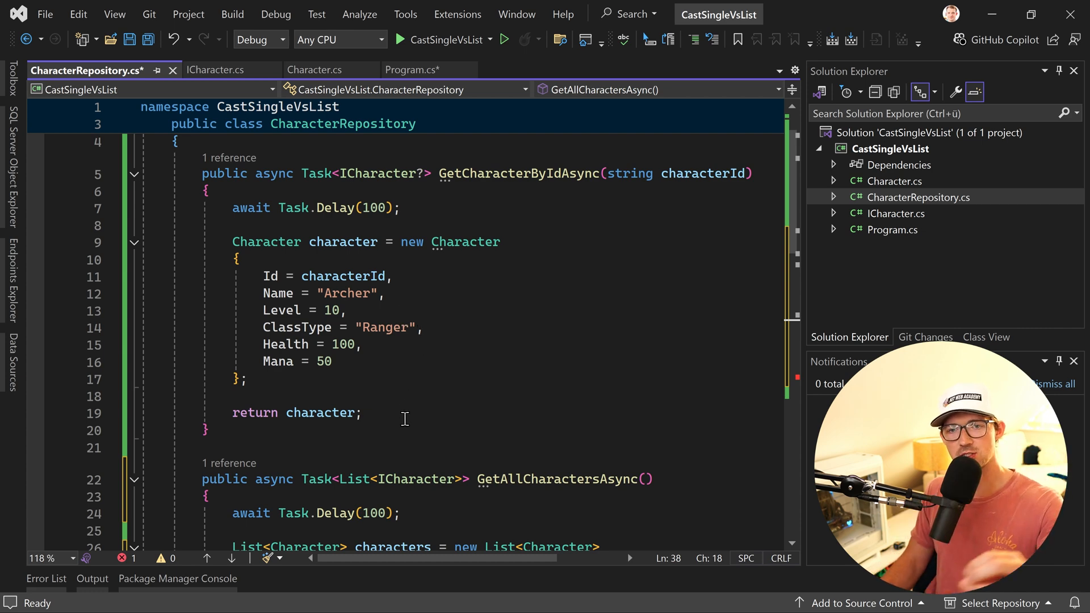
pyautogui.scroll(-3)
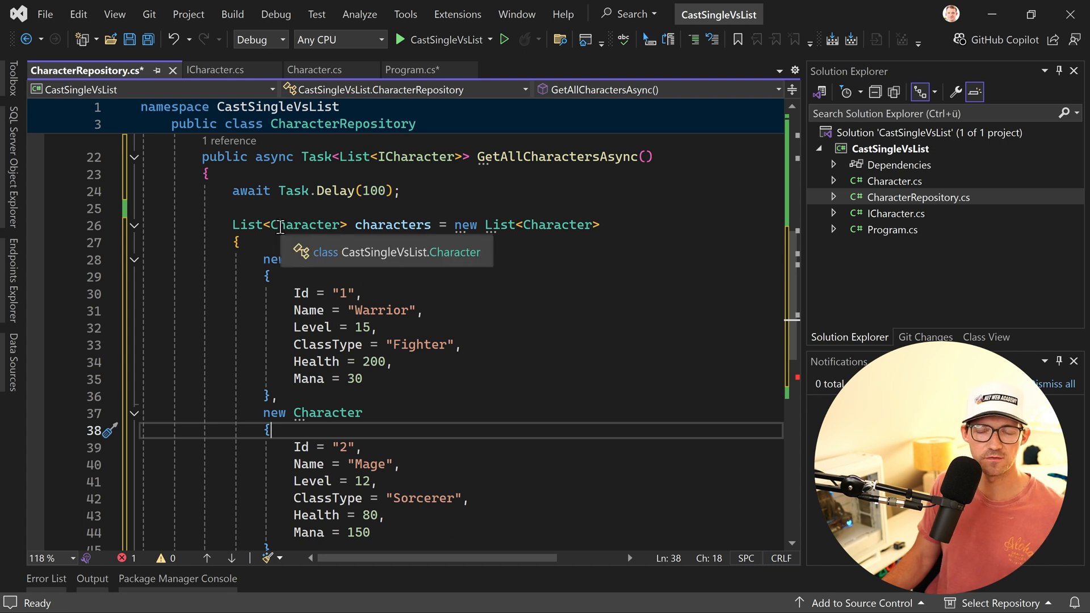
pyautogui.scroll(-3)
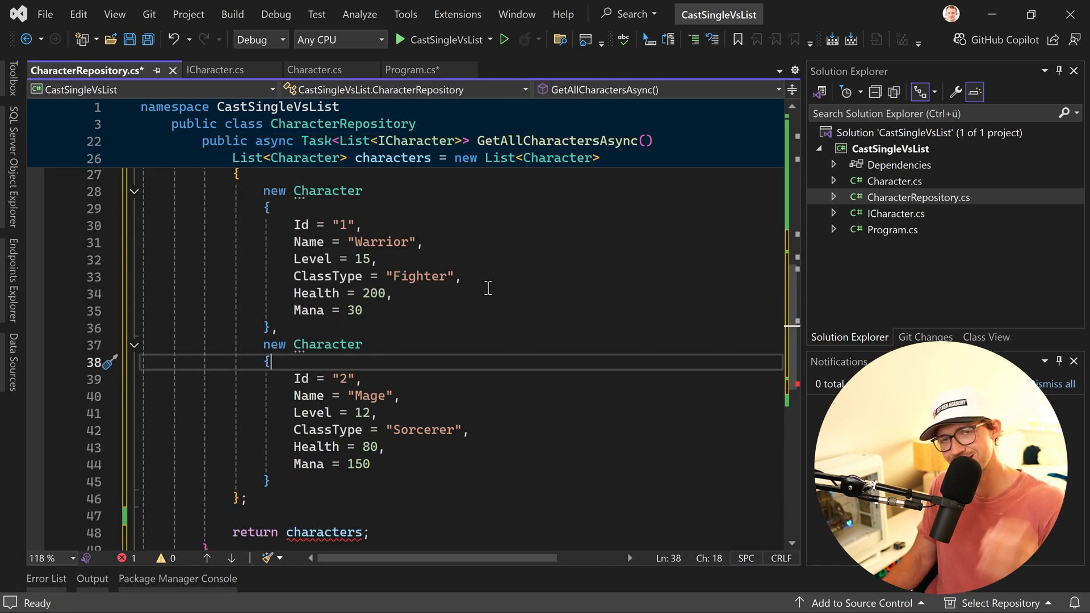
pyautogui.moveTo(467, 332)
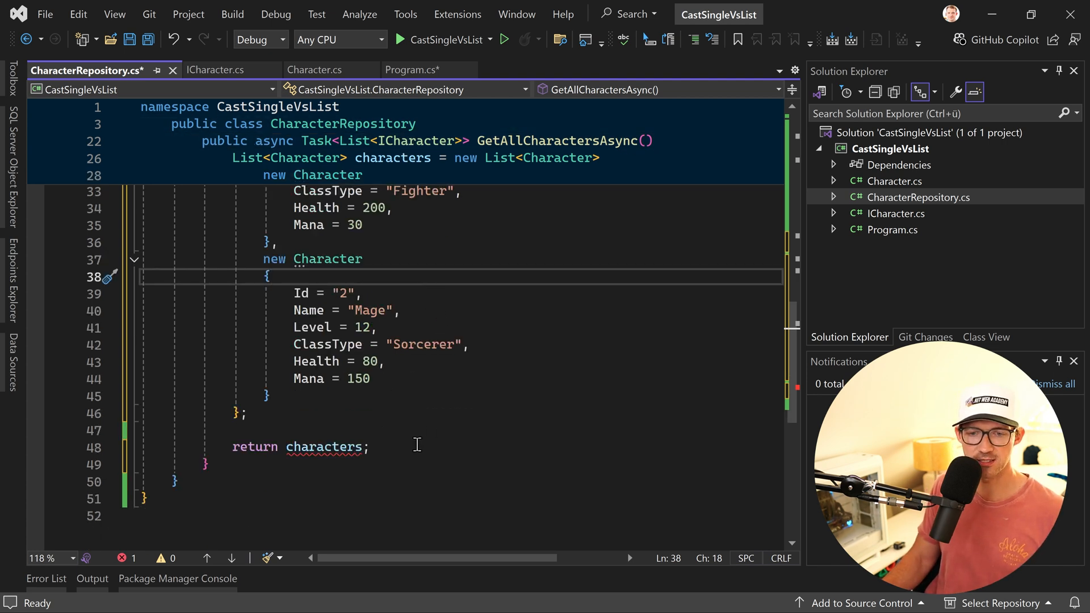
# Extend the return line to 'characters.Select(c => c.Id).ToList();'.
pyautogui.doubleClick(254, 446)
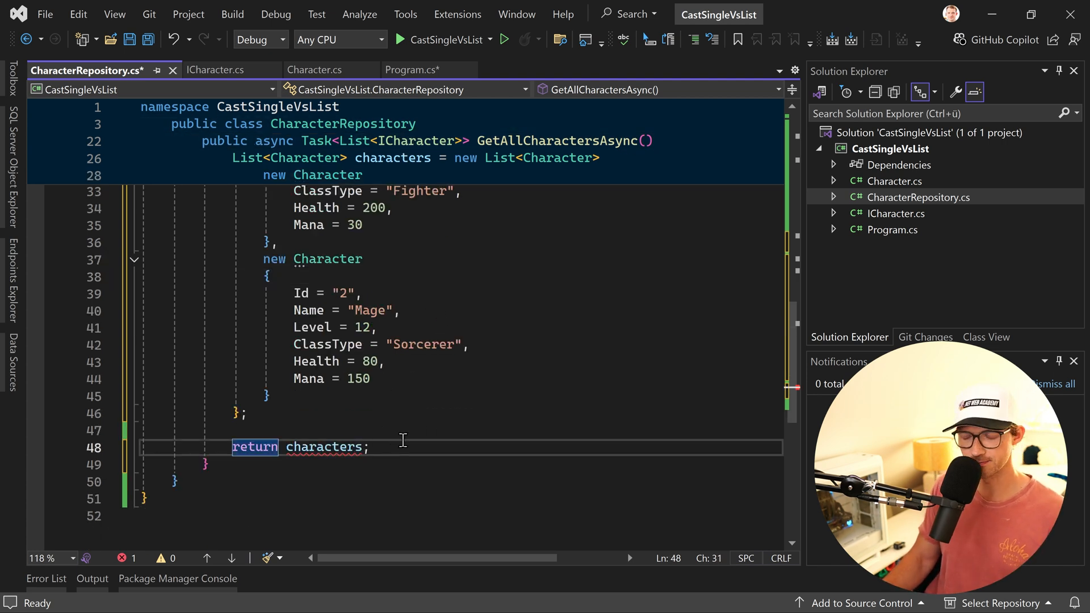
pyautogui.press('Backspace')
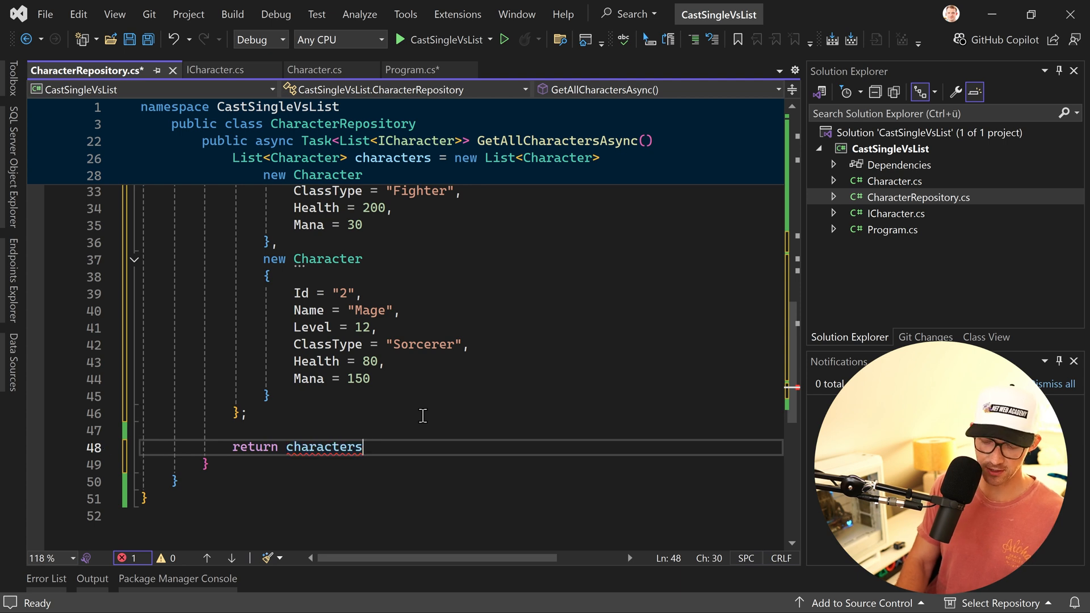
pyautogui.write('.Sel')
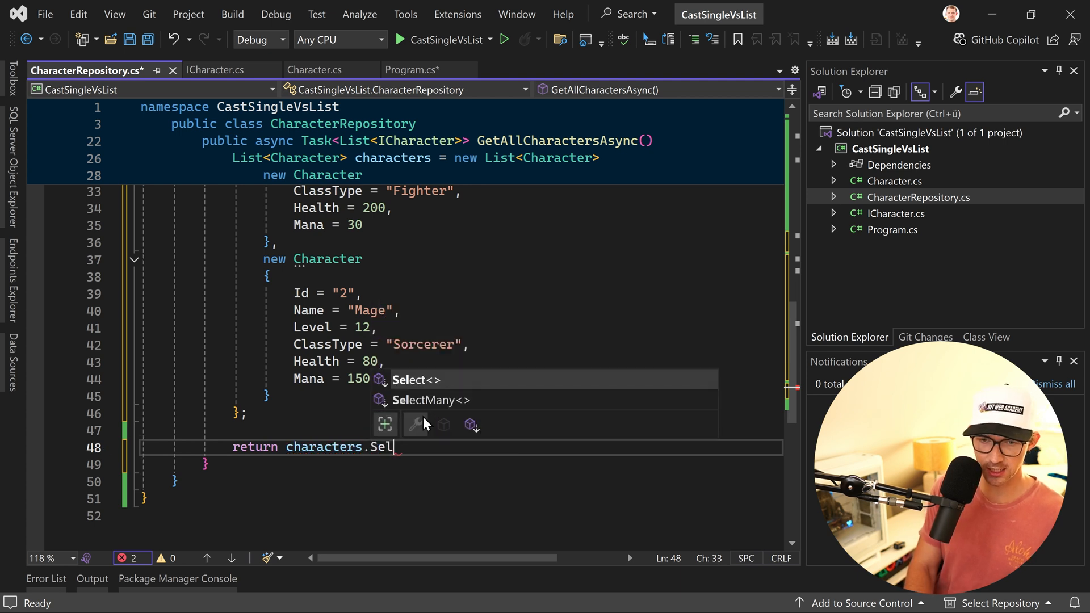
pyautogui.write('ect(c => c.Id).ToList();')
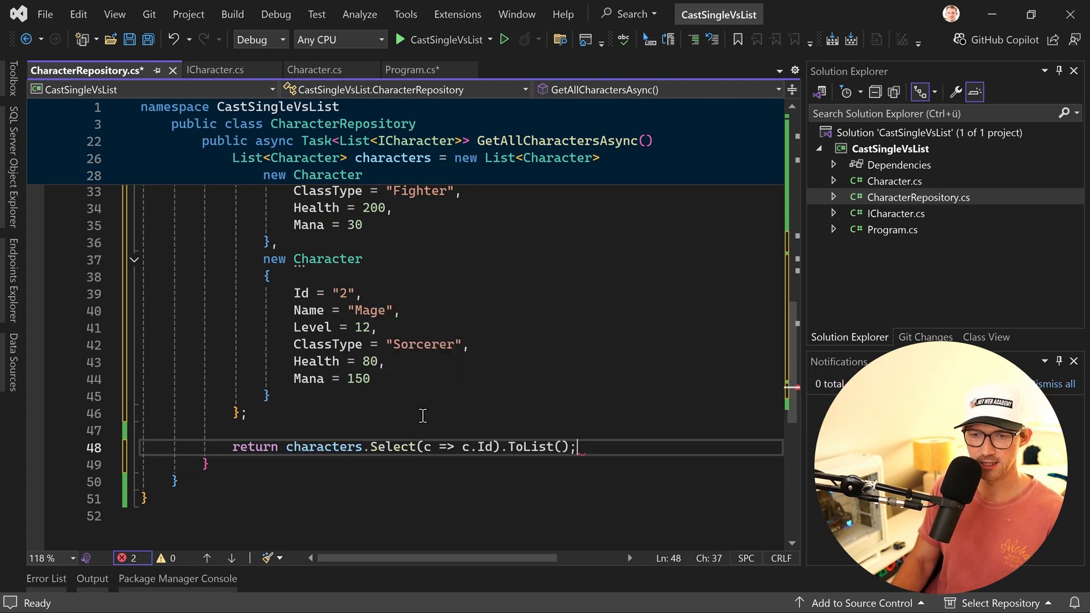
# Replace the projection so it reads Select(character => (ICharacter)character), clearing the type error.
pyautogui.doubleClick(254, 447)
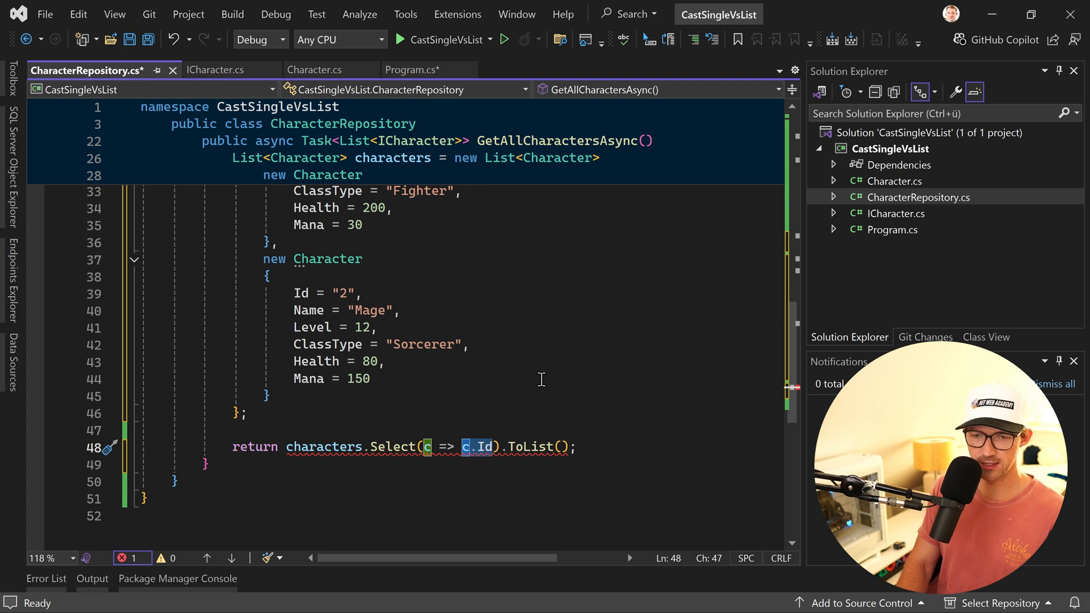
pyautogui.write('(I')
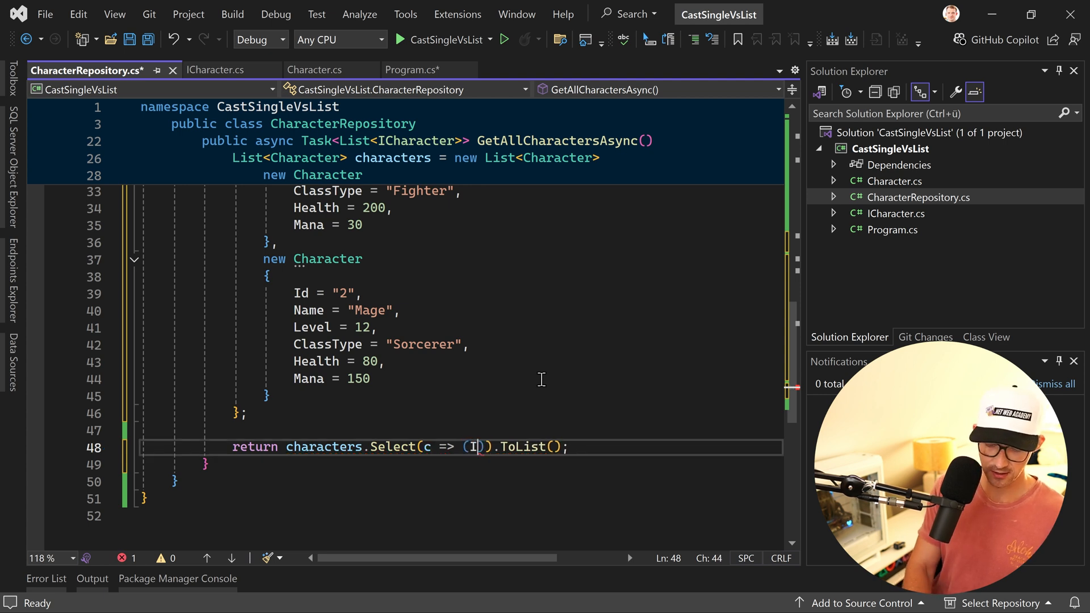
pyautogui.write('Character)c')
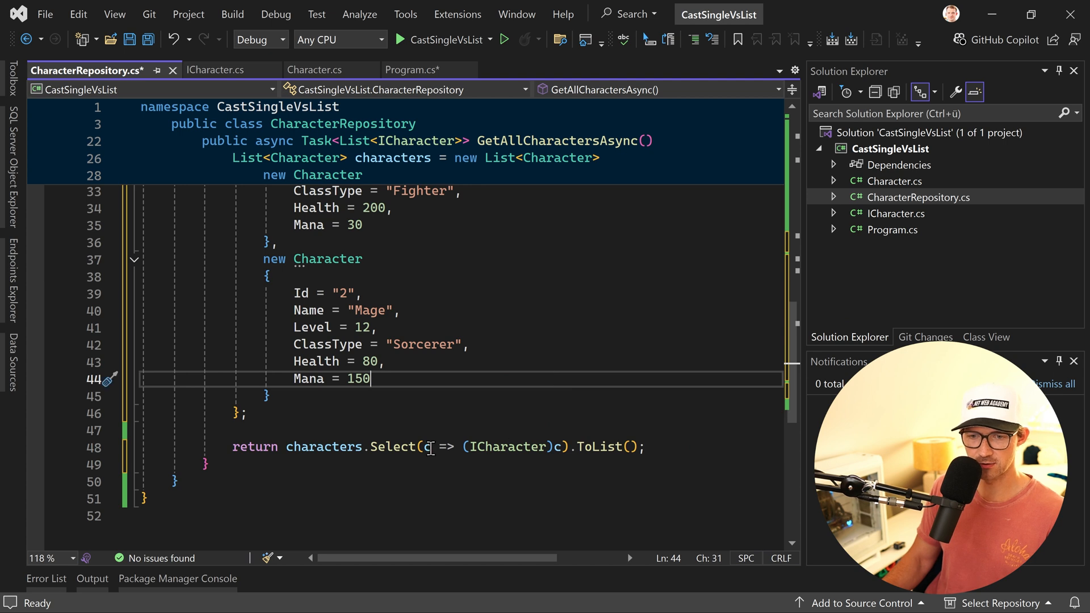
pyautogui.write('haracter')
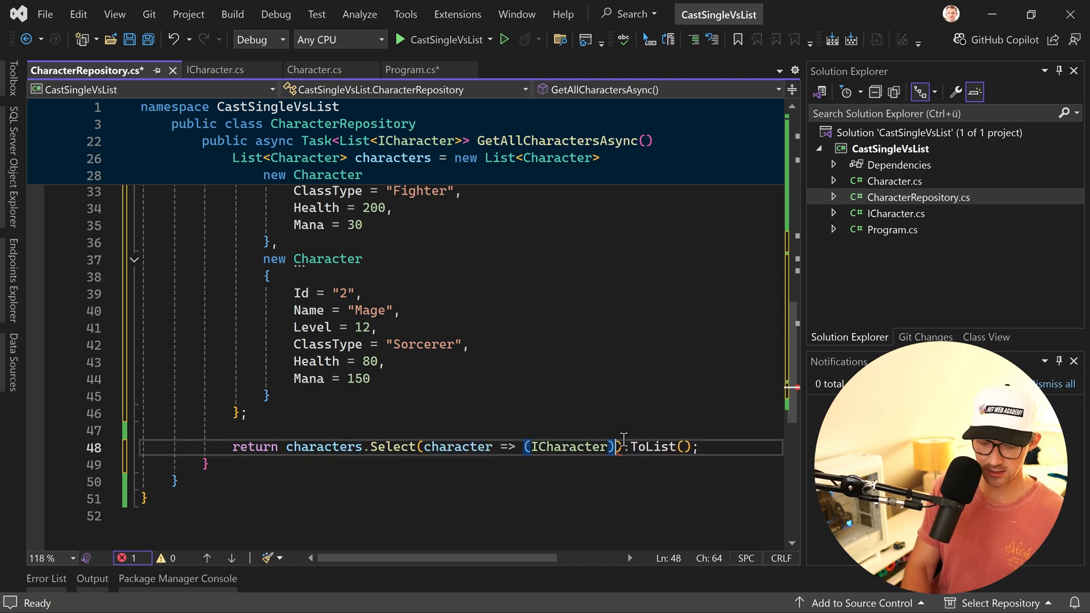
pyautogui.write('character')
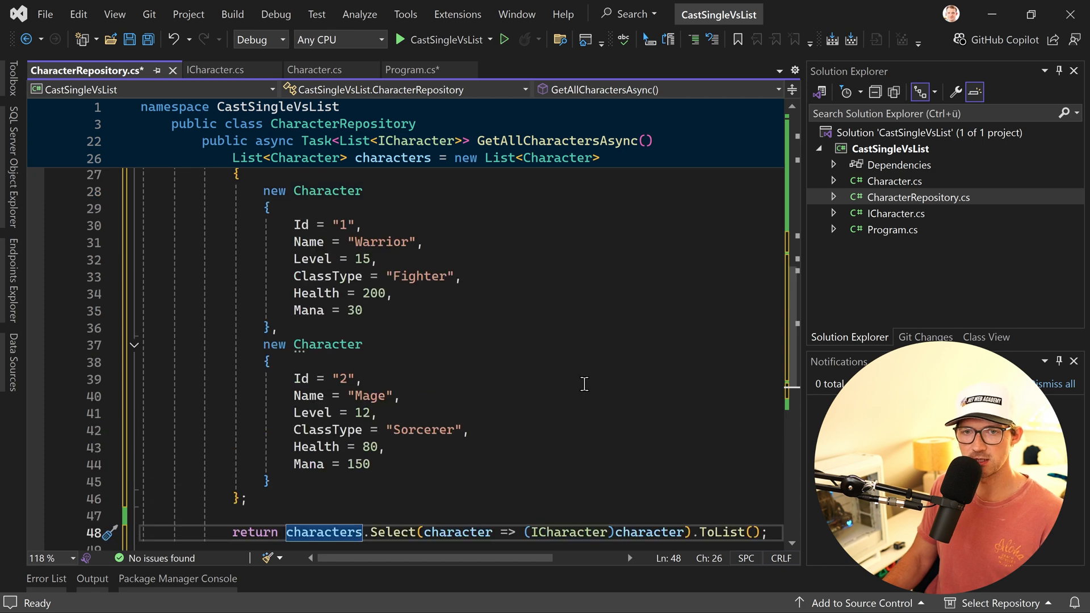
# Build and run the app so the console prints the Archer, then the Warrior and Mage.
pyautogui.click(409, 69)
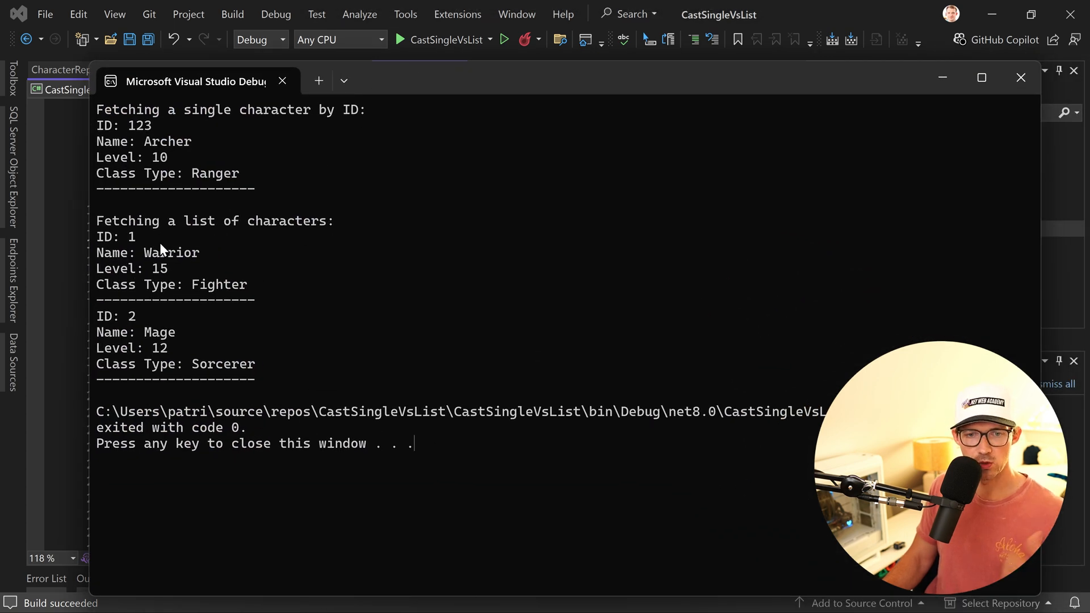
pyautogui.moveTo(215, 237)
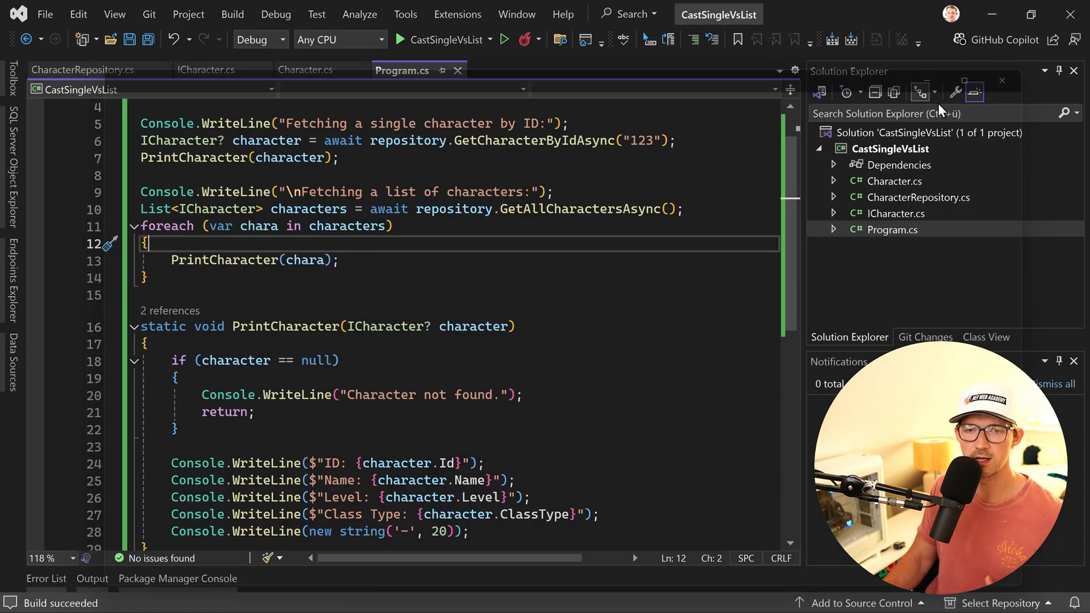
pyautogui.scroll(-3)
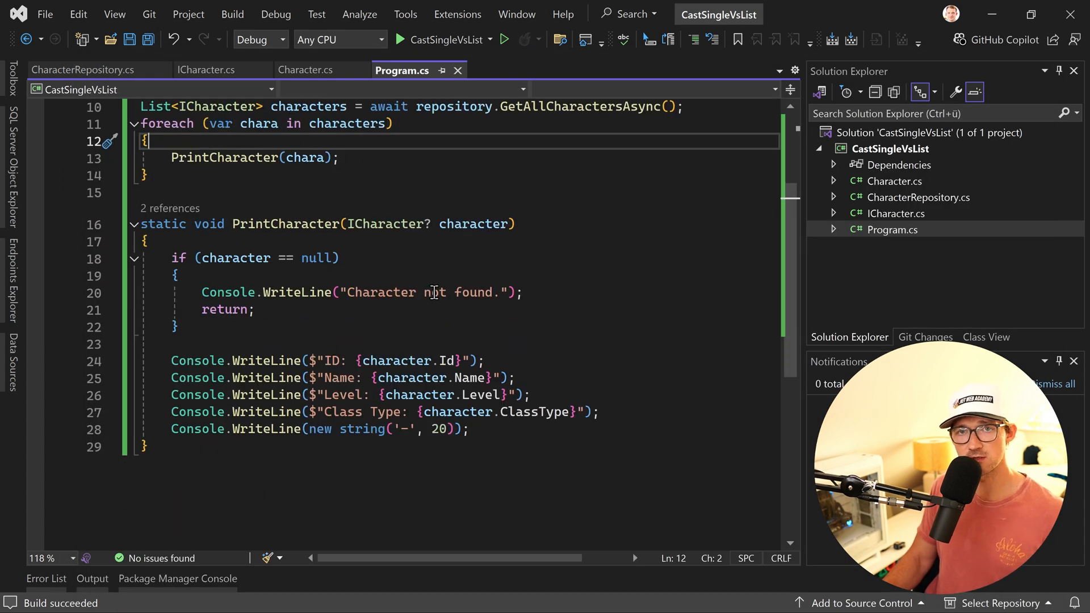
pyautogui.moveTo(422, 291)
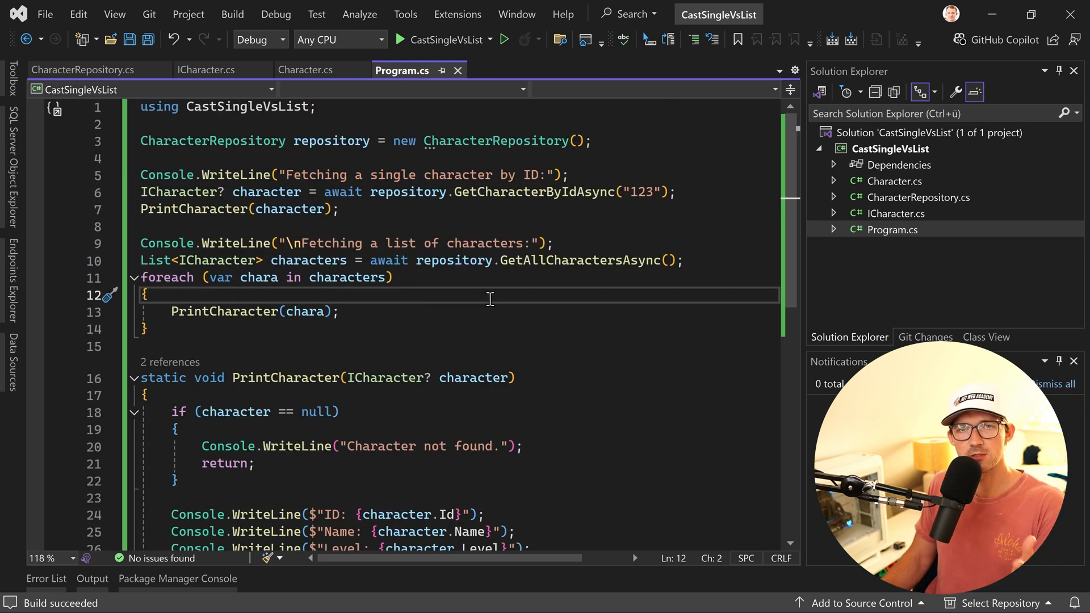
pyautogui.moveTo(496, 298)
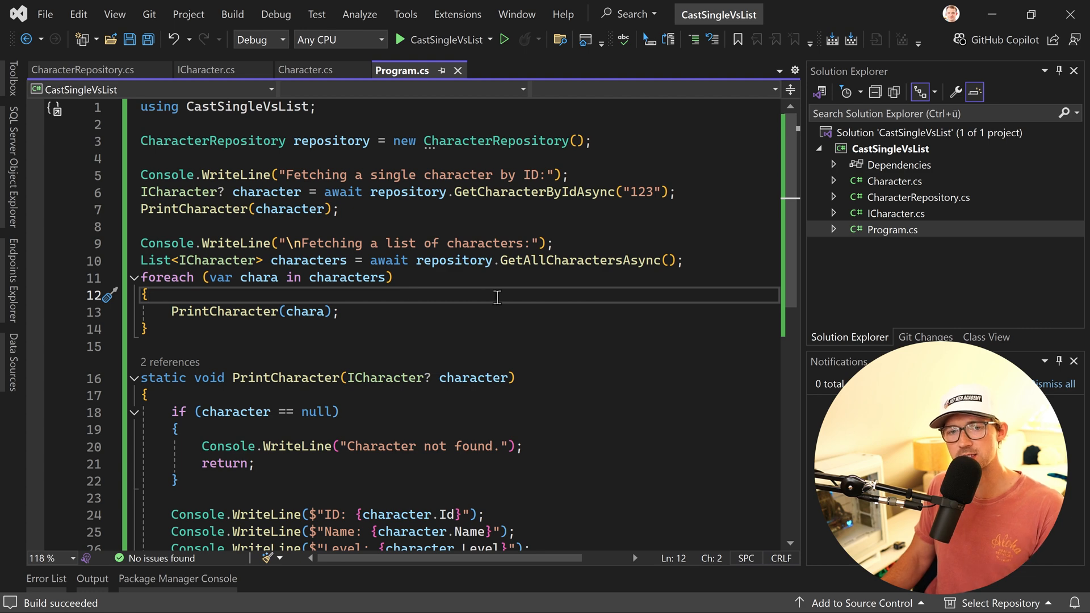
pyautogui.scroll(-3)
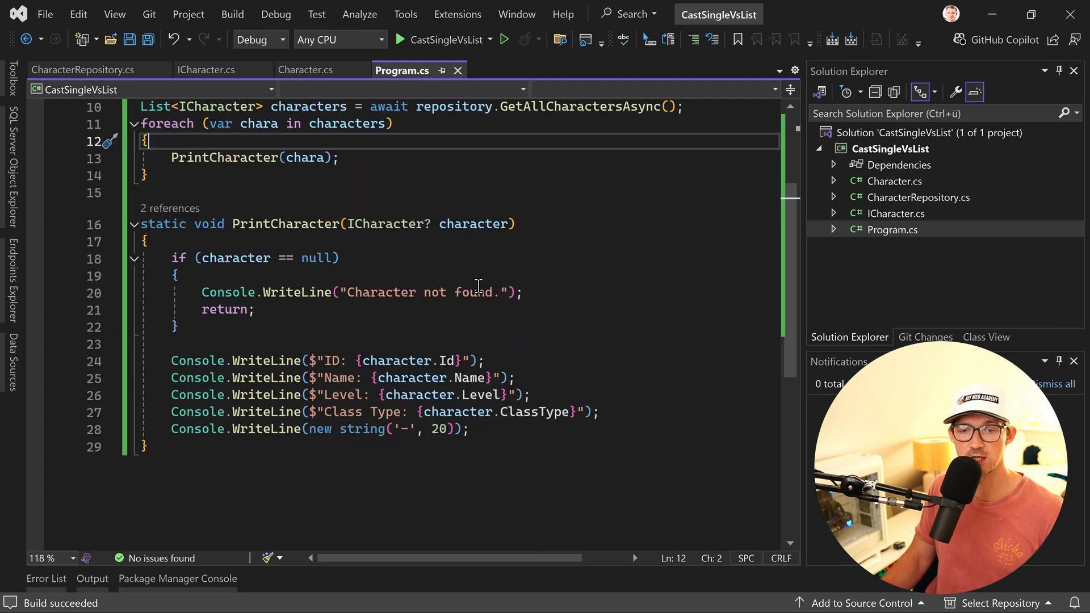